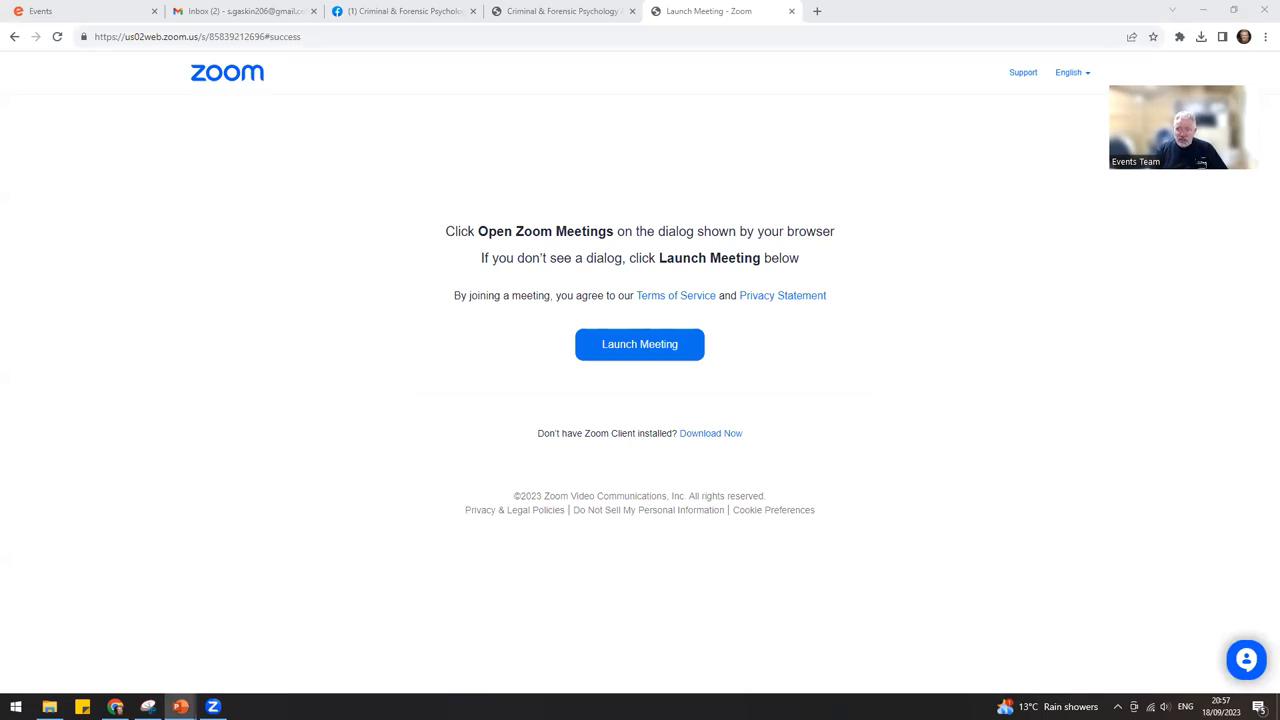
Step: Move off the Zoom Launch Meeting page until the post-attendee 'More Than Meetings' page loads
left_click(639, 344)
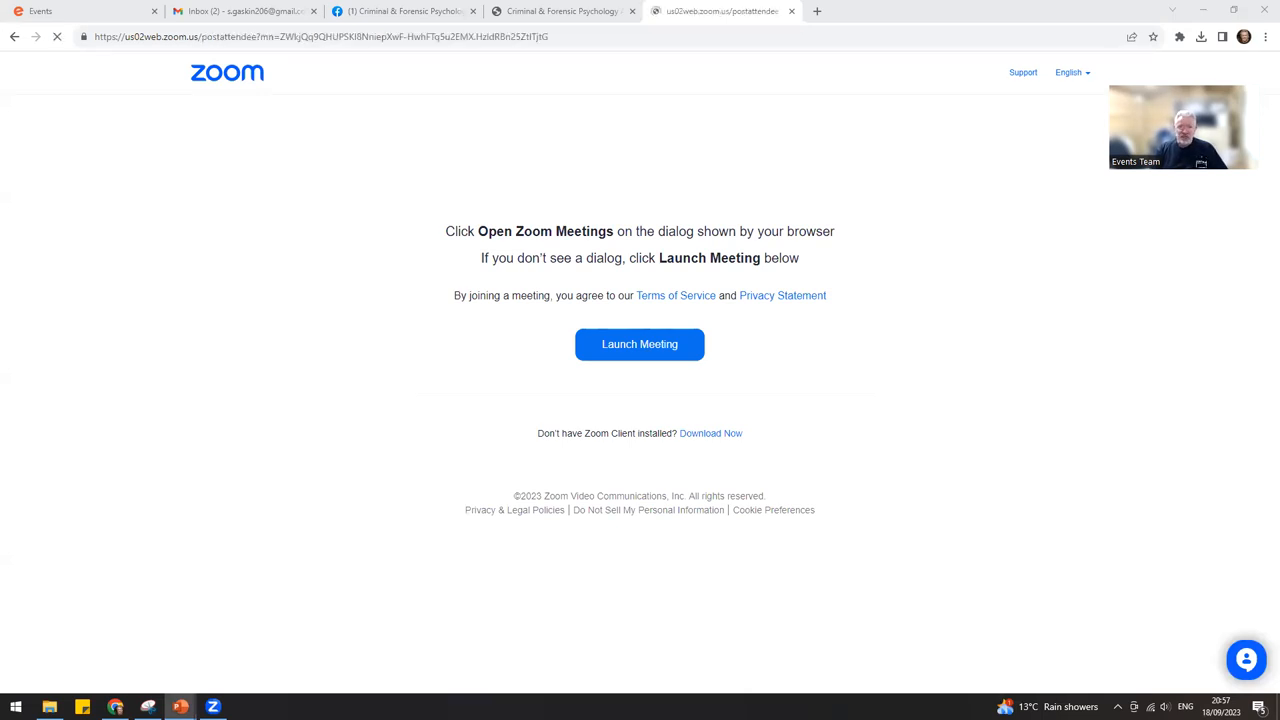
left_click(639, 344)
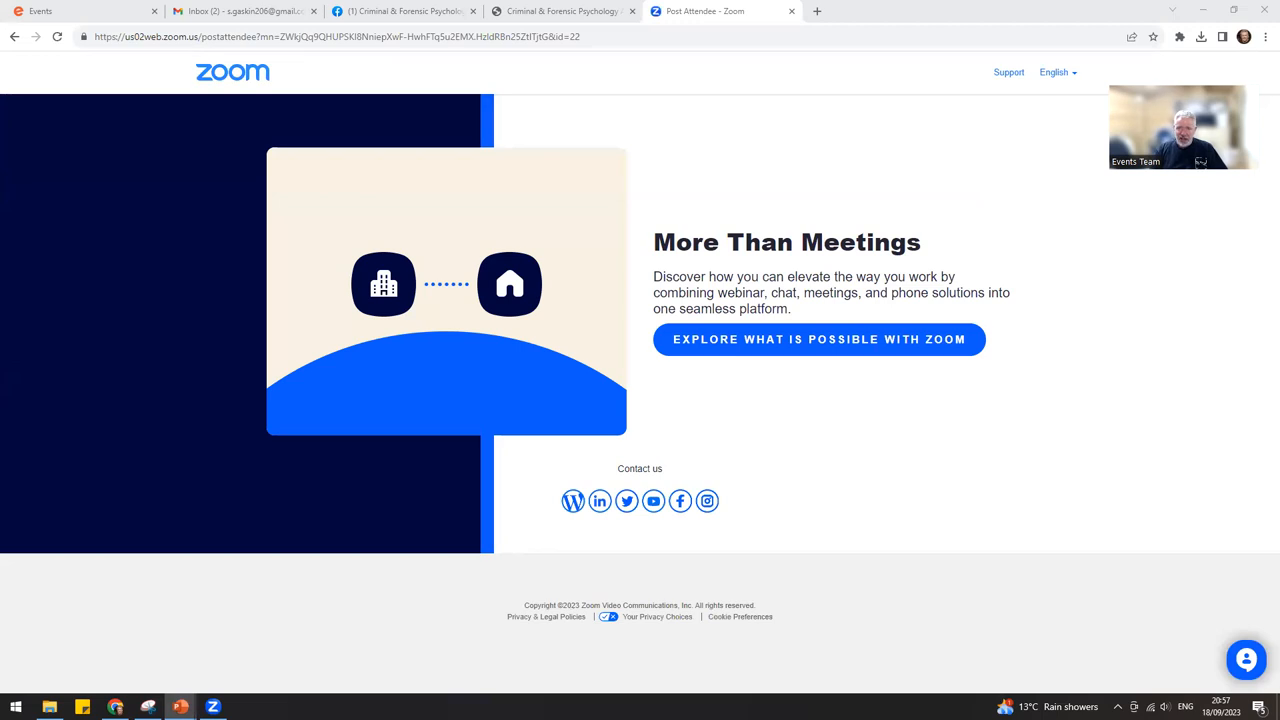